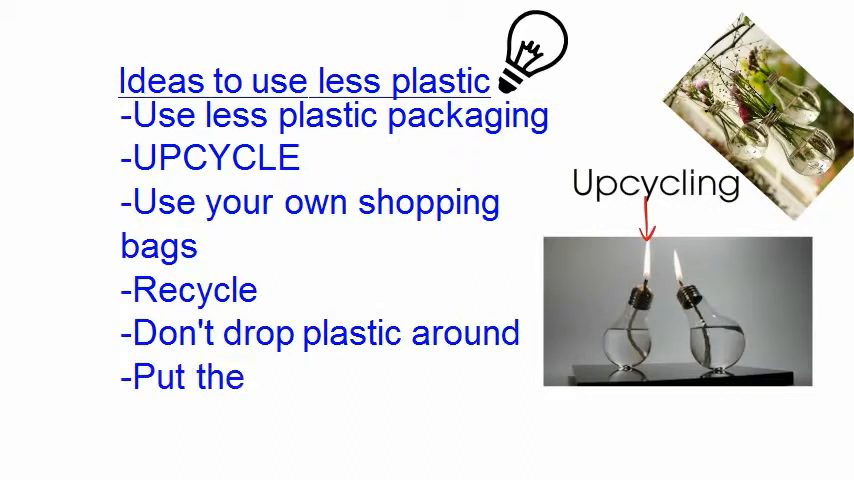
{"action": "type", "text": "correct items in recycling"}
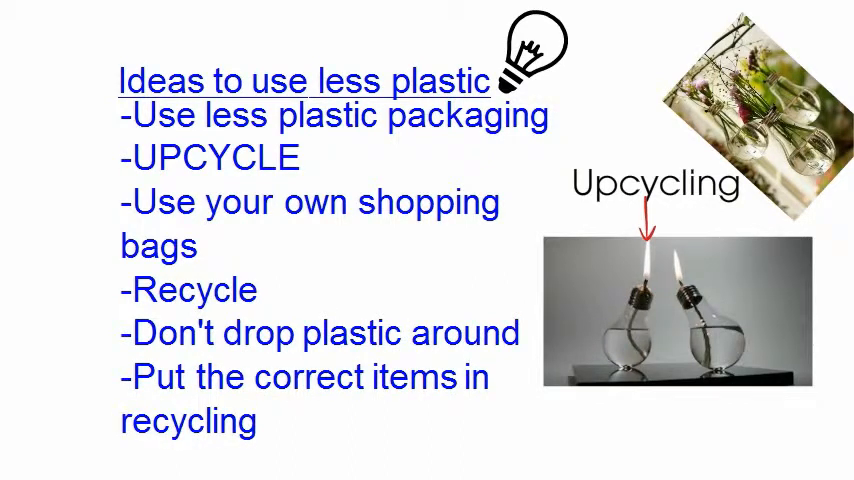